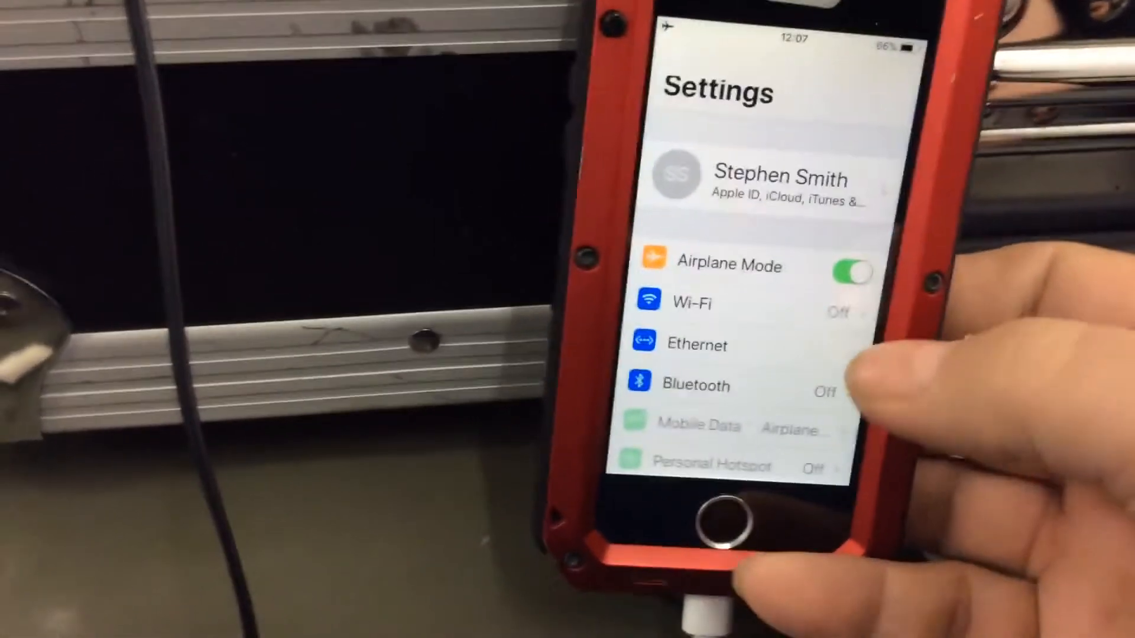
- Open Settings > Ethernet and confirm USB 10/100 LAN is listed under Interfaces
left_click(696, 344)
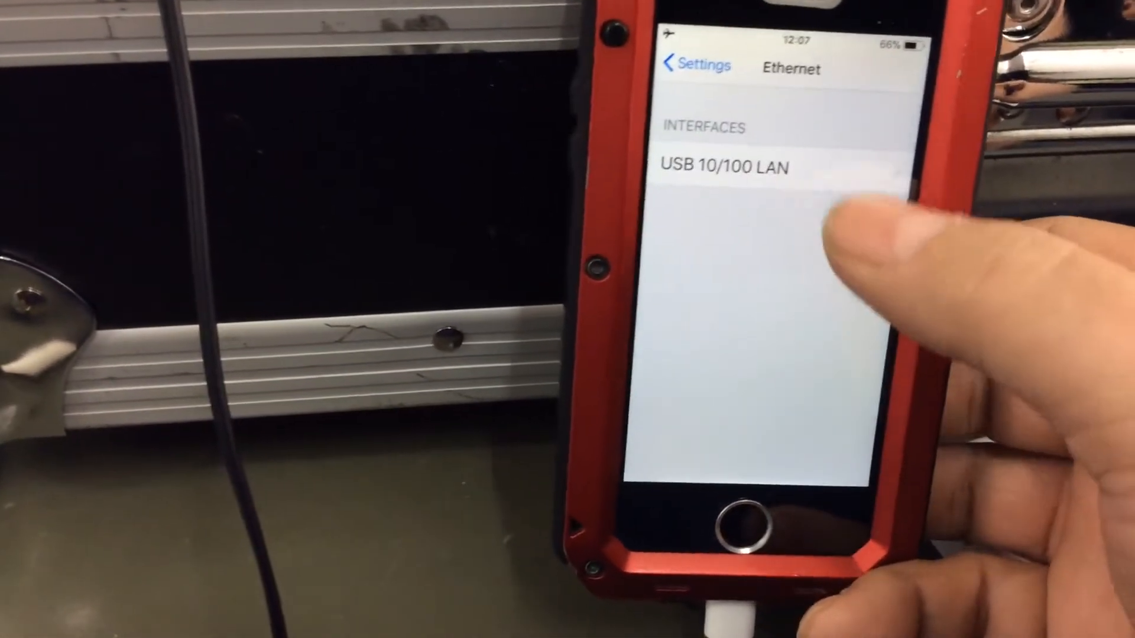
left_click(726, 168)
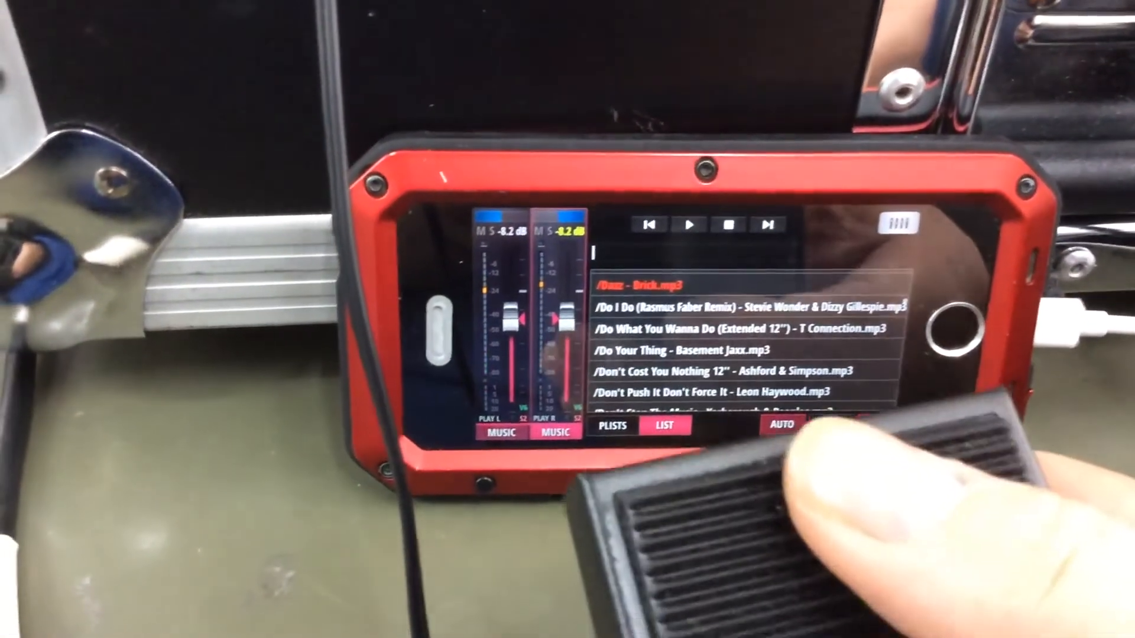
- Skip ahead and play "Do What You Wanna Do (Extended 12")" by T Connection
left_click(688, 226)
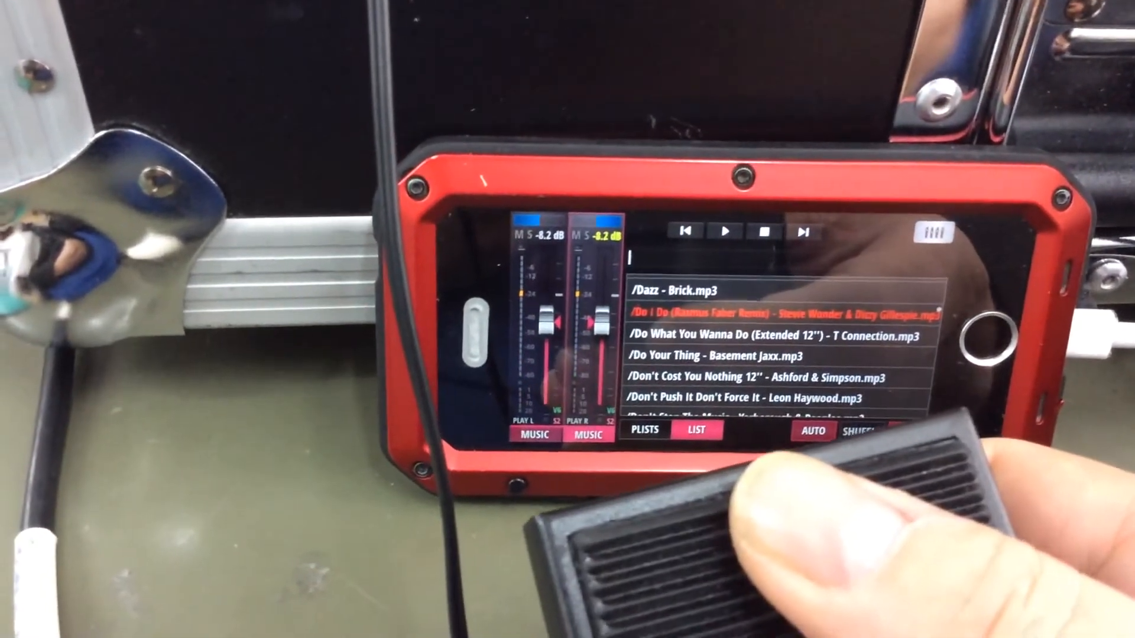
left_click(724, 232)
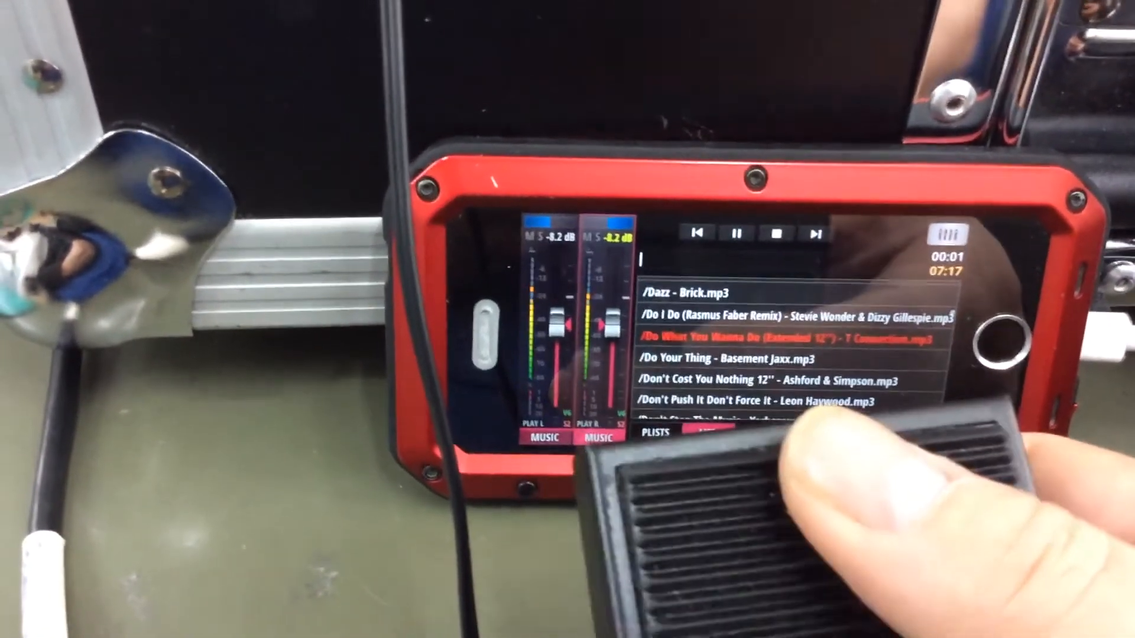